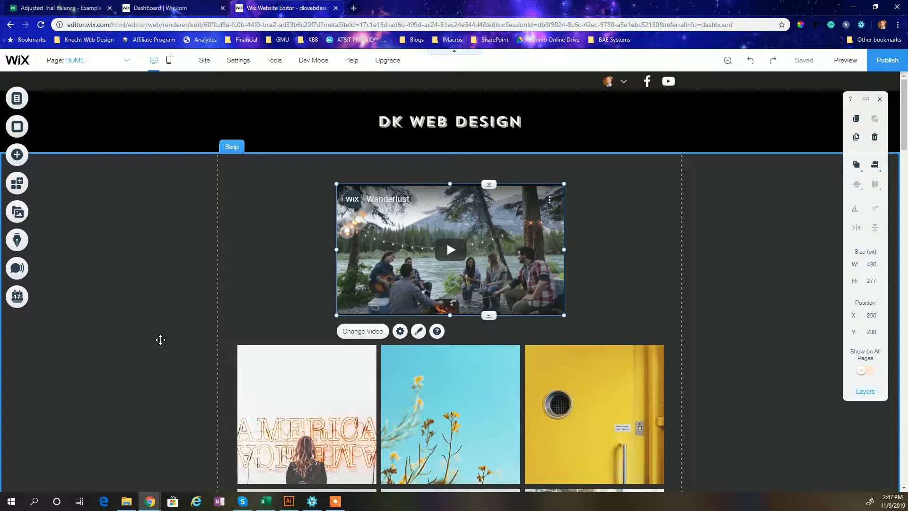
mouse_move(193, 342)
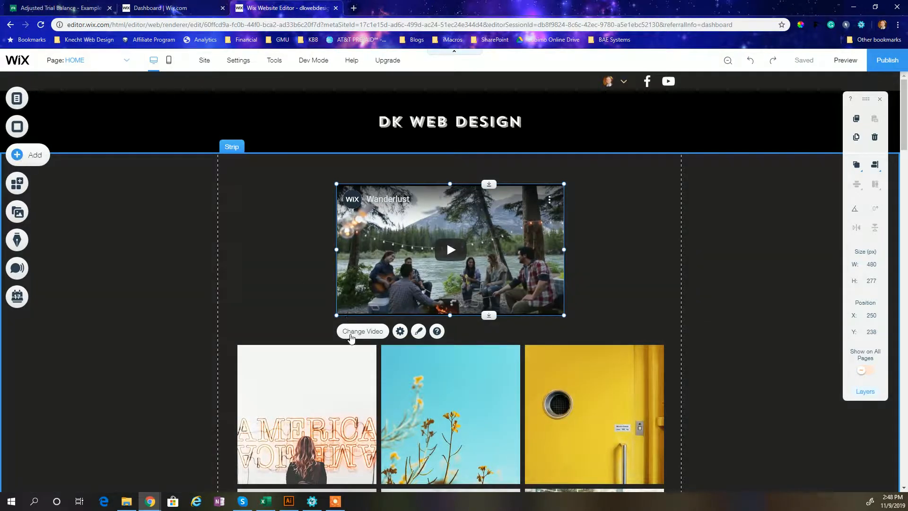
Add a blank classic strip above the Wanderlust video, then browse box designs in the Add catalog.
click(16, 156)
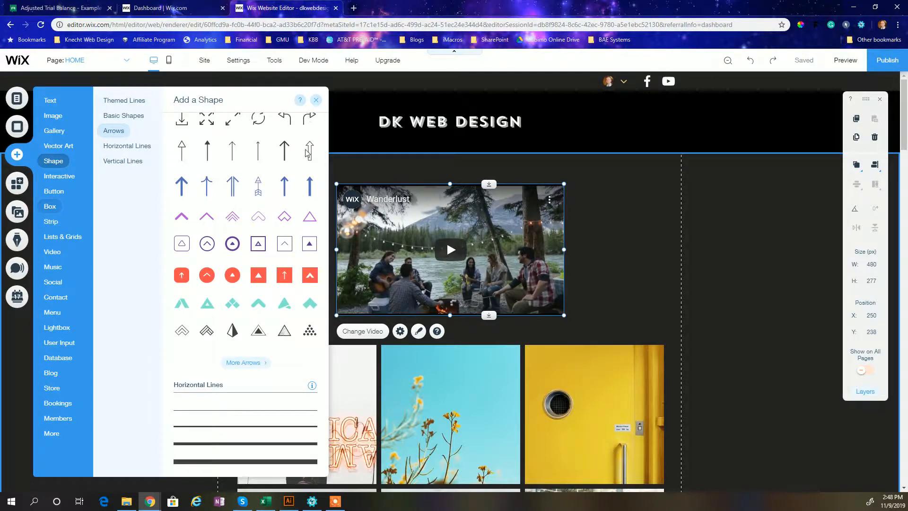
click(51, 221)
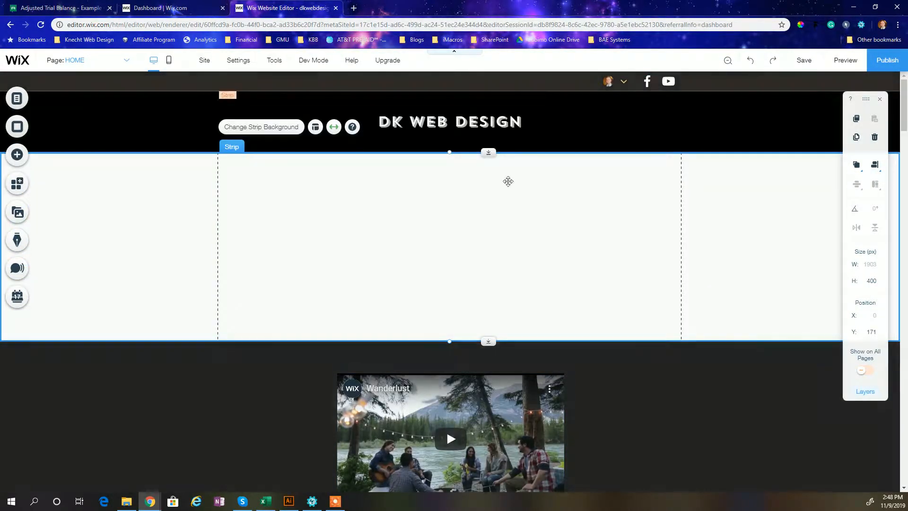
mouse_move(16, 155)
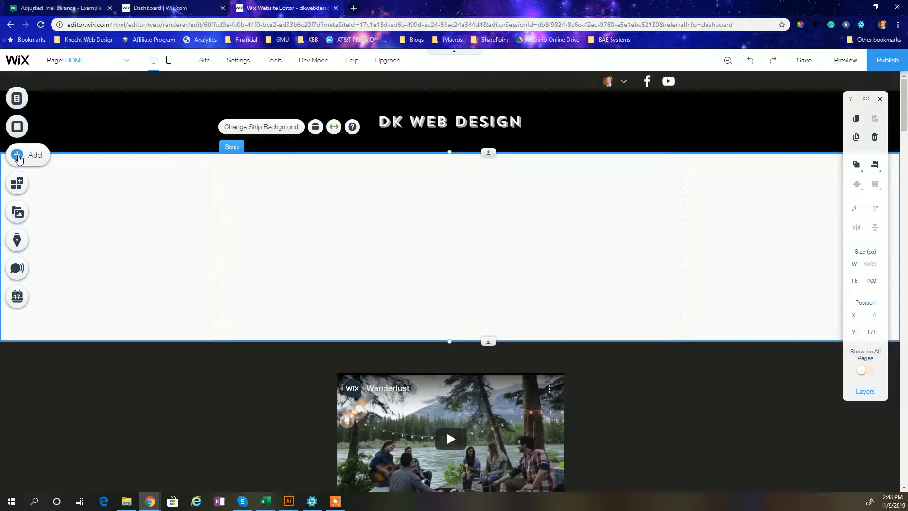
click(16, 156)
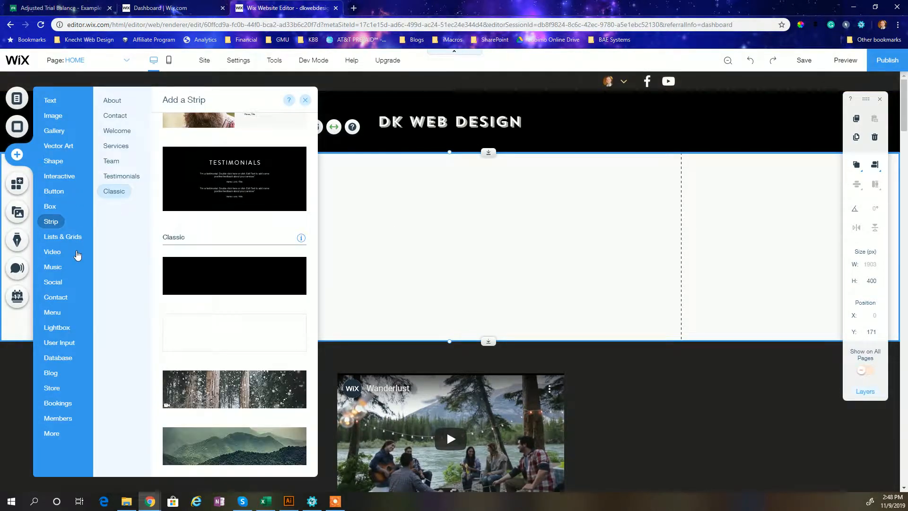
click(50, 206)
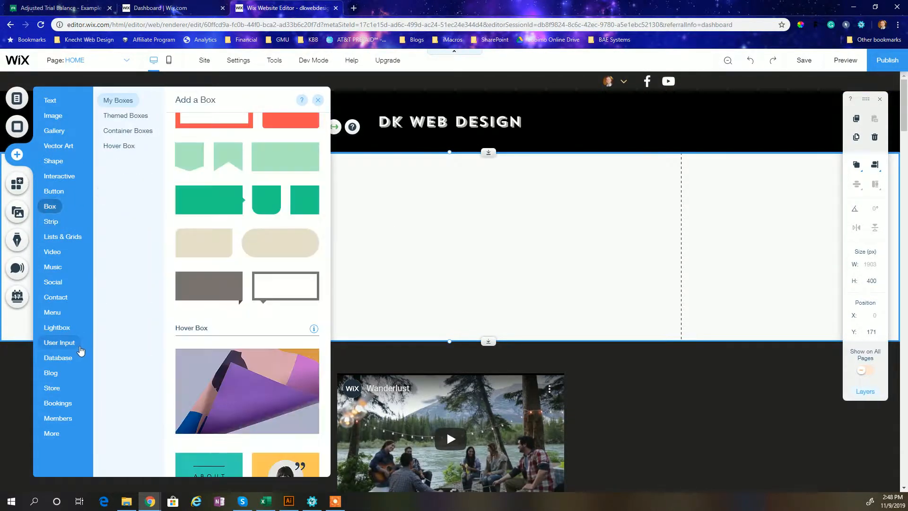
Add a Heading 3 to the strip reading 'Download your free PDF here!'.
click(50, 101)
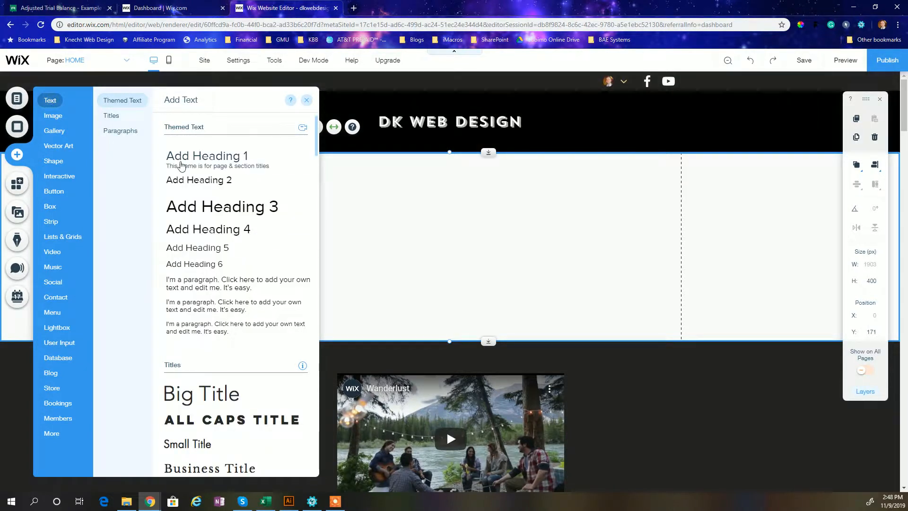
click(221, 207)
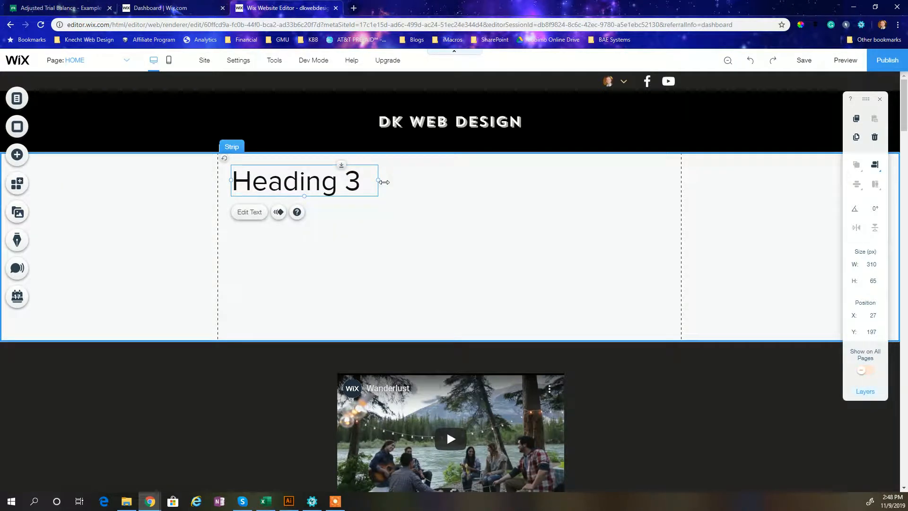
click(249, 212)
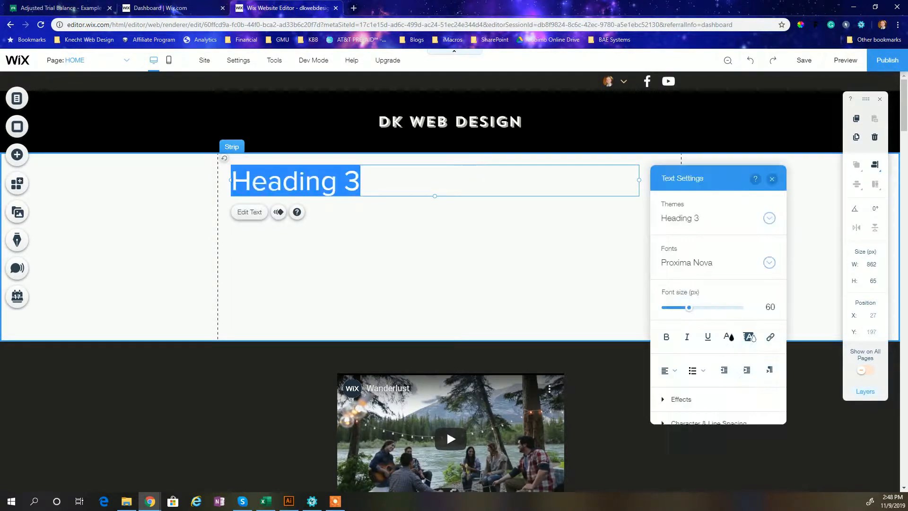
text(Download your free)
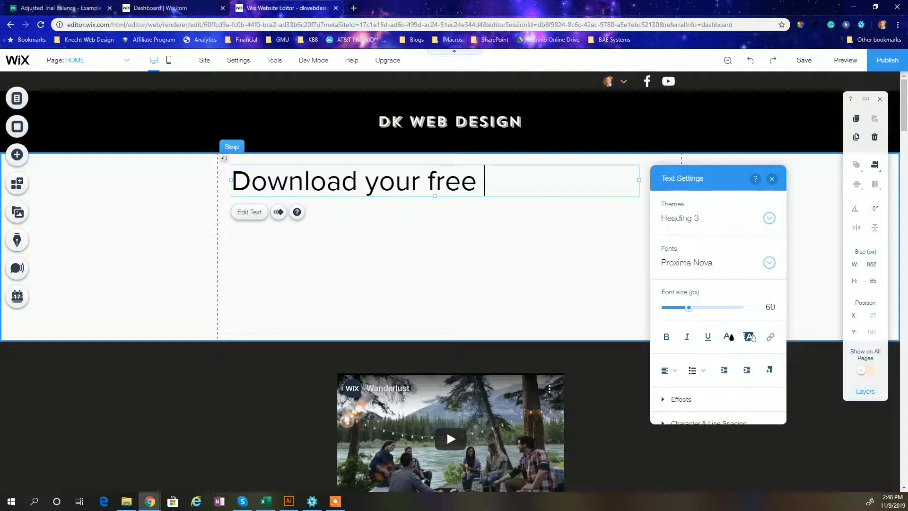
text(PDF here!)
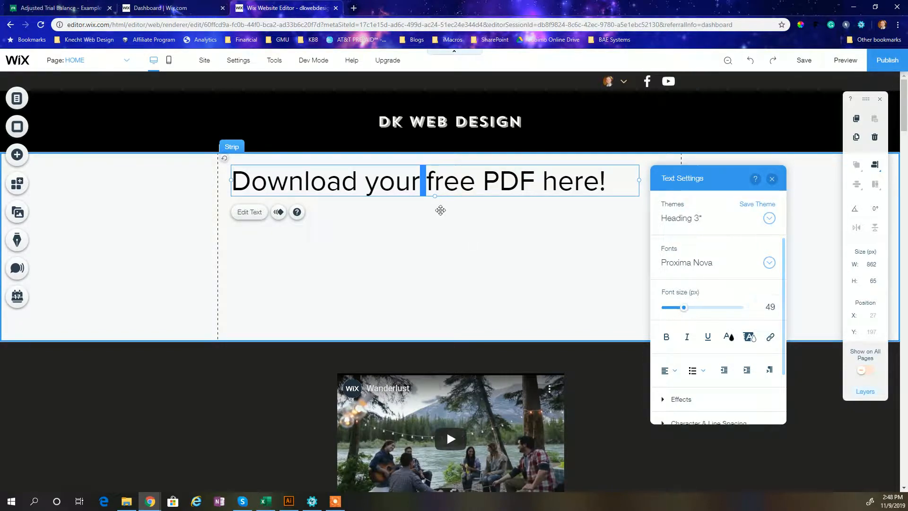
Make the heading smaller and recolour it dark teal.
drag(683, 307, 699, 307)
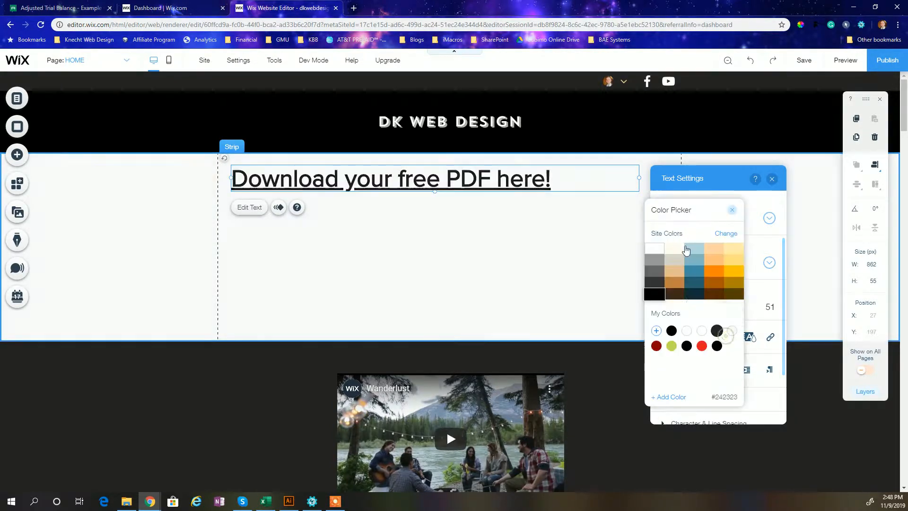
click(732, 210)
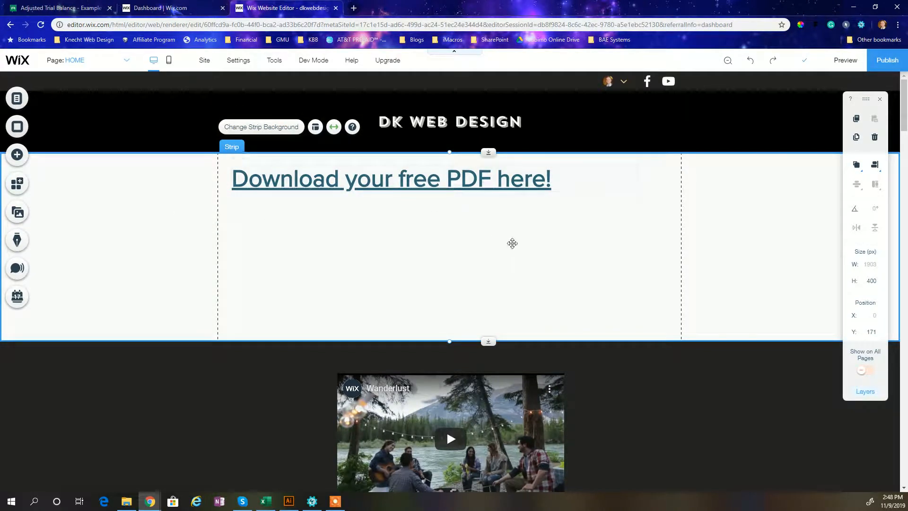
Go to the site's media files and start uploading a new file.
click(17, 155)
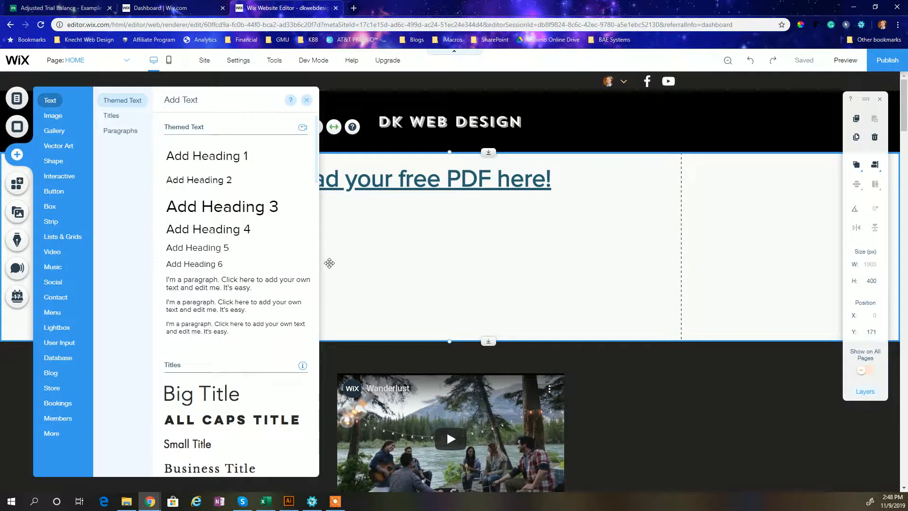
click(306, 100)
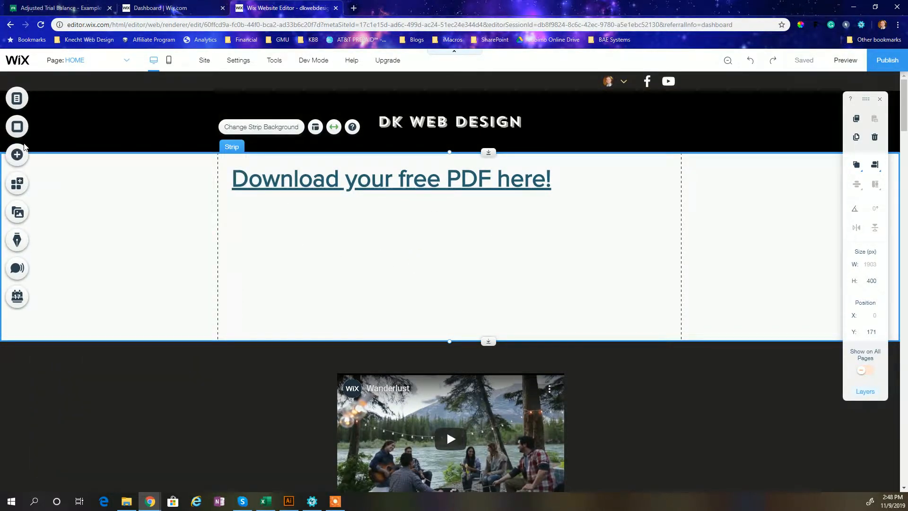
mouse_move(128, 239)
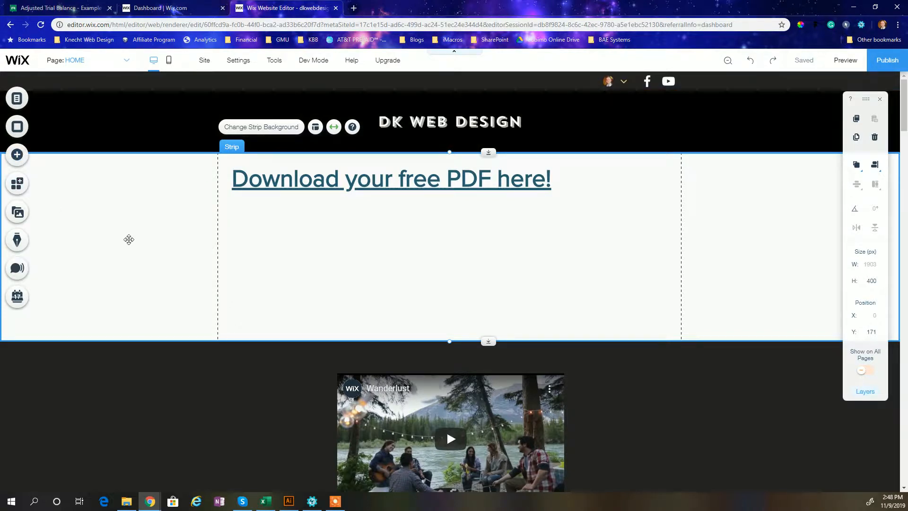
mouse_move(17, 212)
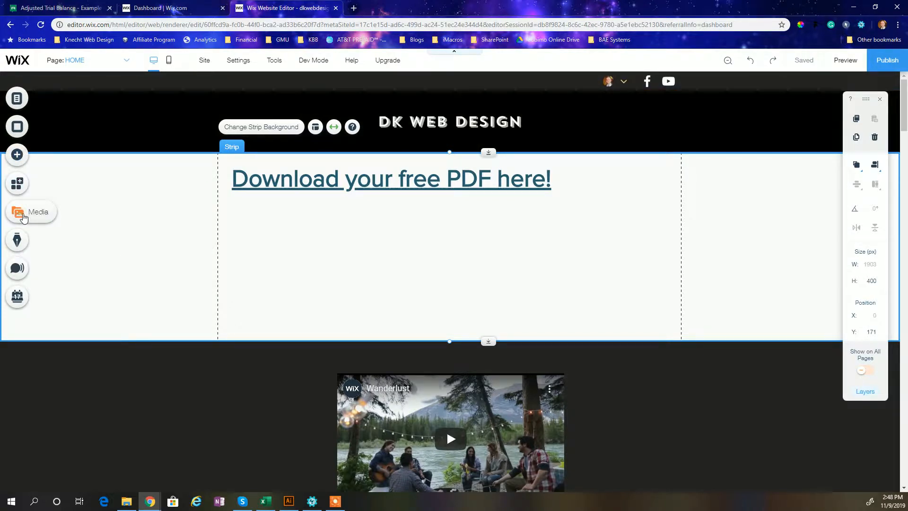
click(18, 211)
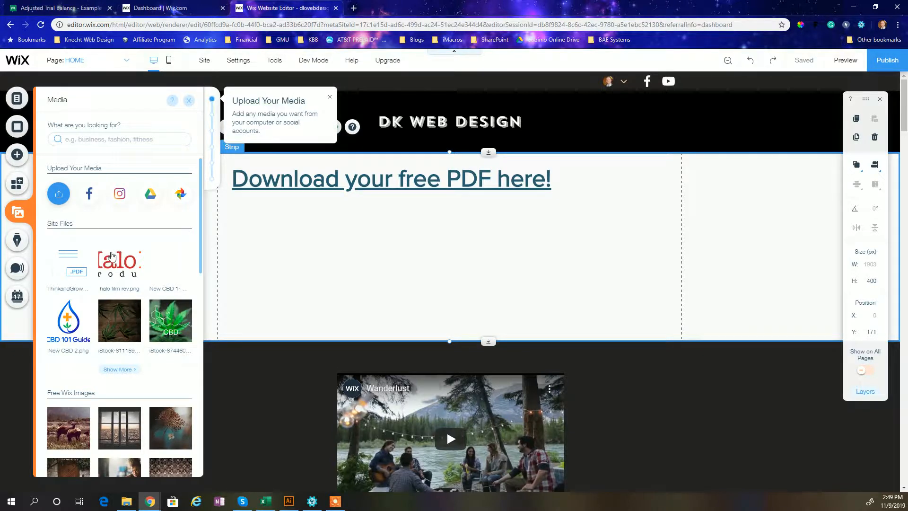
mouse_move(118, 262)
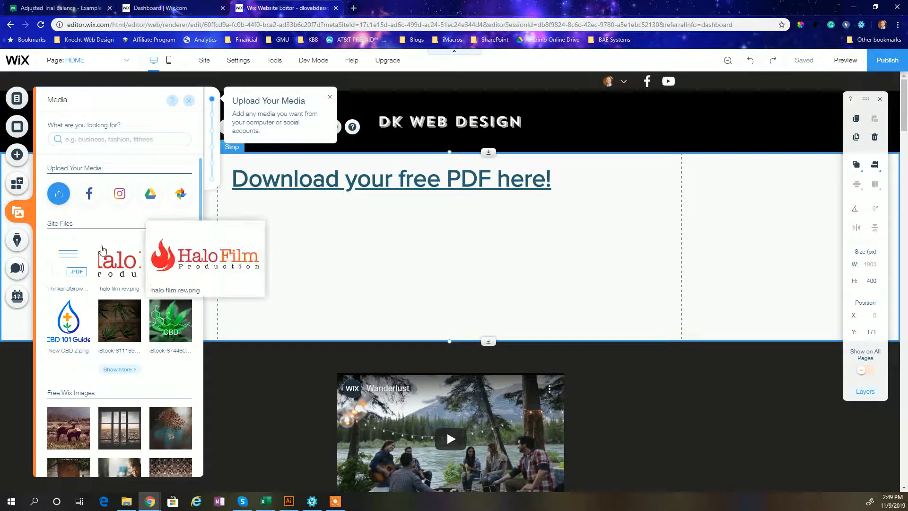
scroll(down, 3)
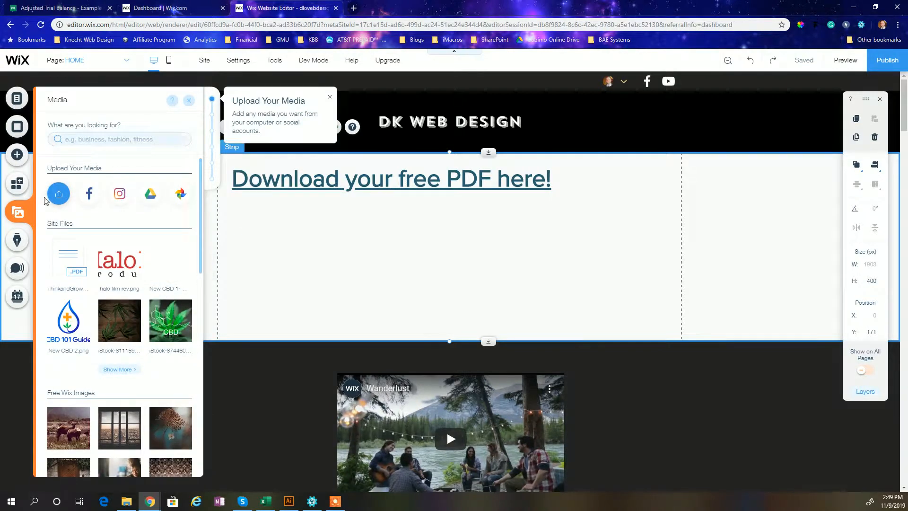
mouse_move(83, 358)
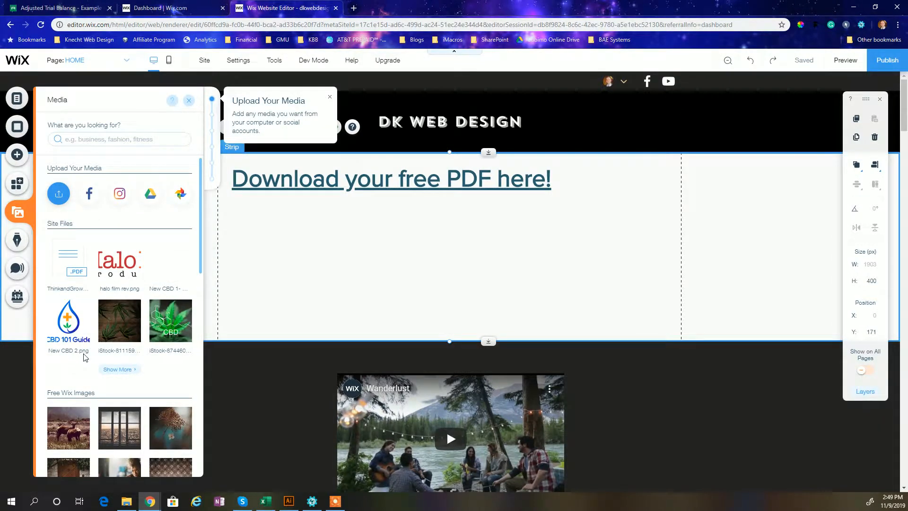
scroll(down, 3)
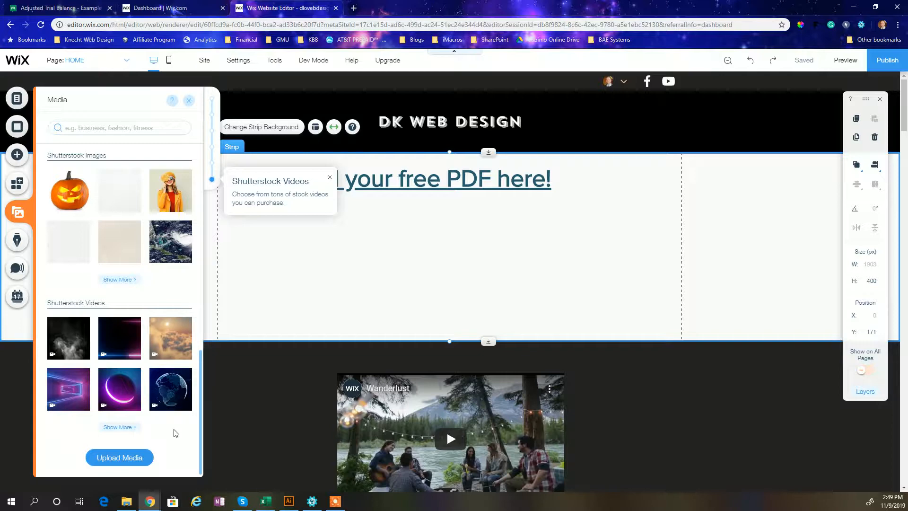
click(119, 458)
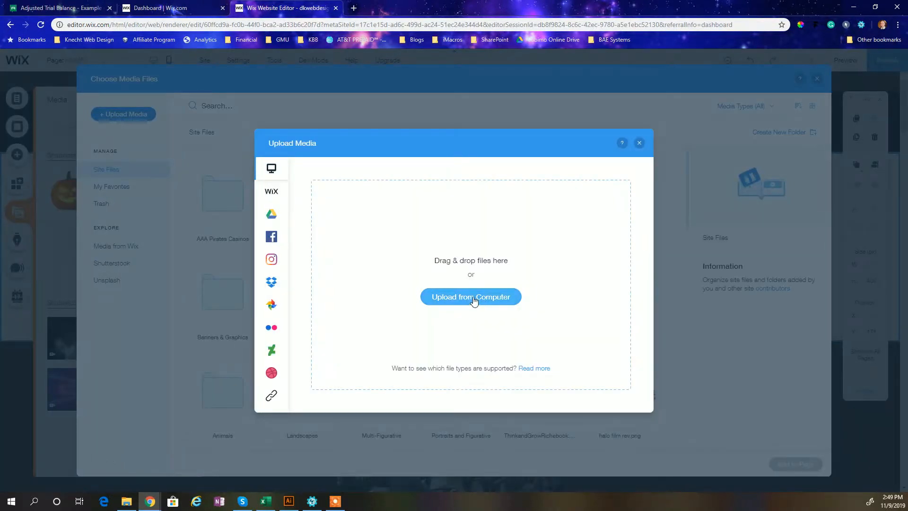
Upload ThinkandGrowRichebook.pdf from the computer into the site files.
click(471, 296)
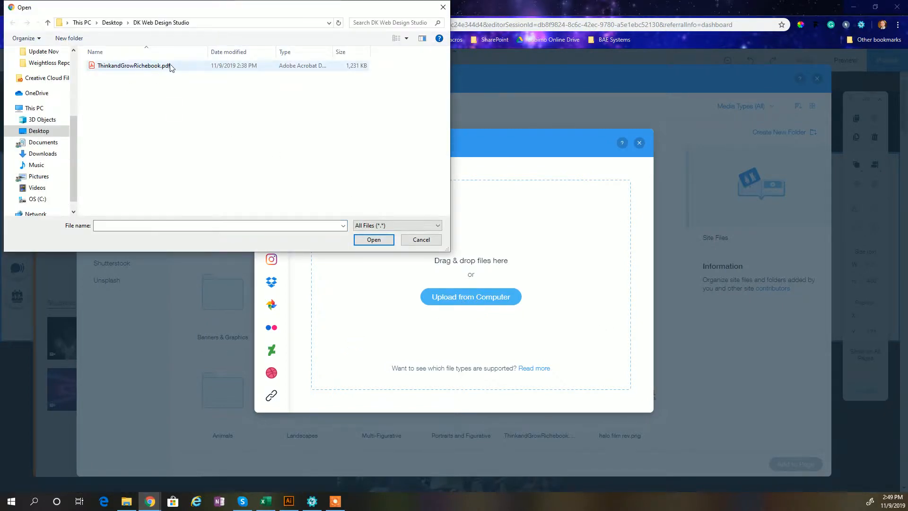
click(132, 66)
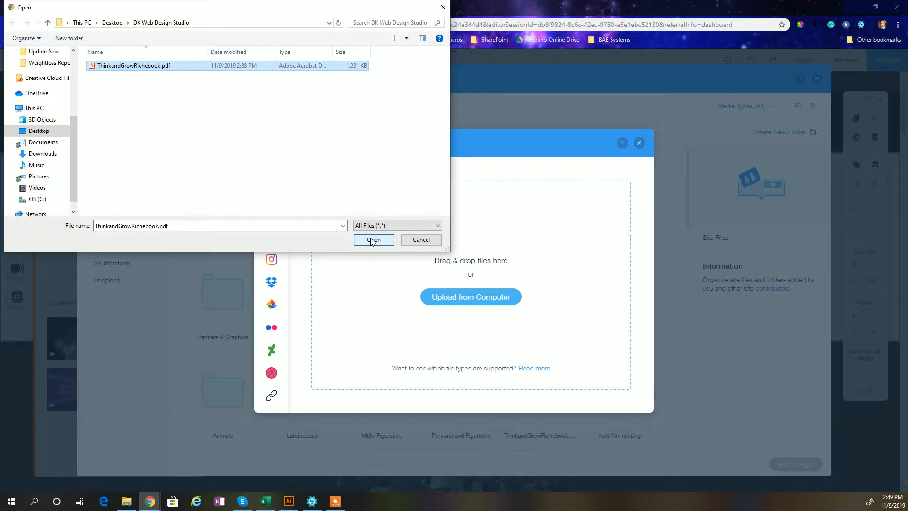
click(373, 240)
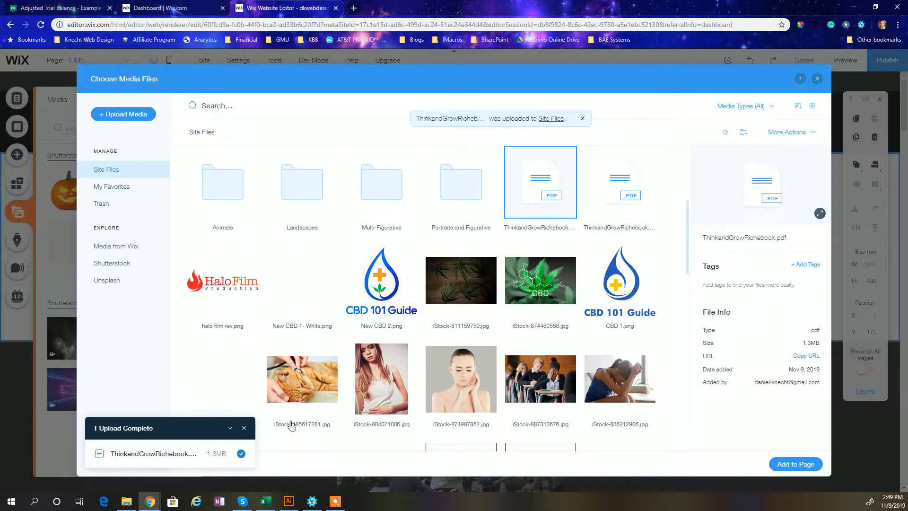
mouse_move(396, 94)
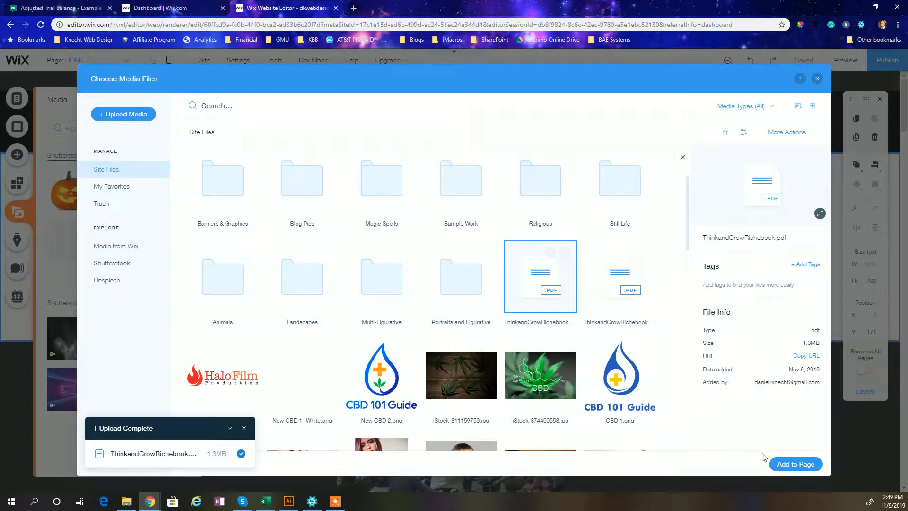
Place the PDF document icon on the page and show its file name as the title.
click(796, 463)
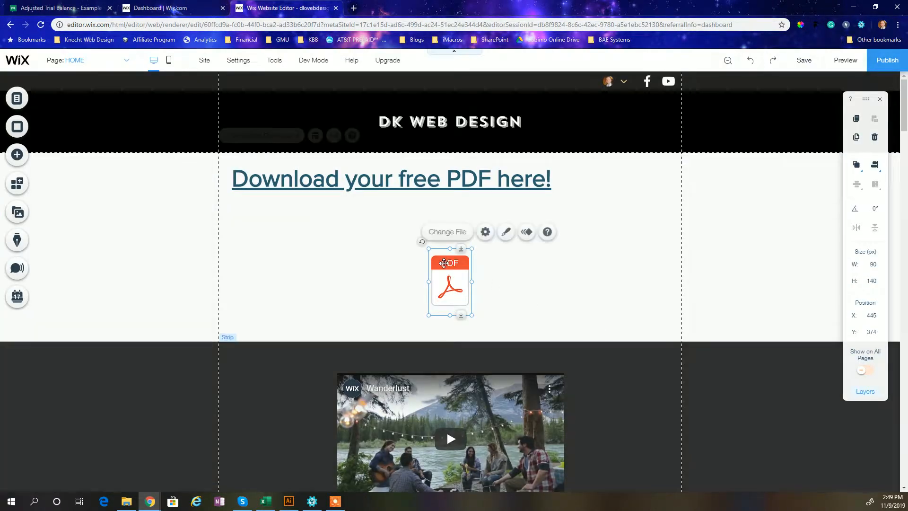
mouse_move(486, 232)
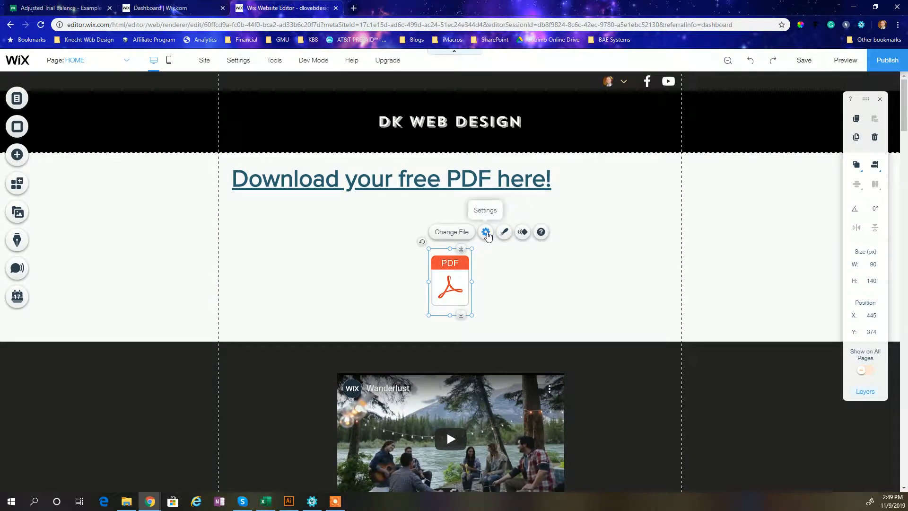
click(485, 232)
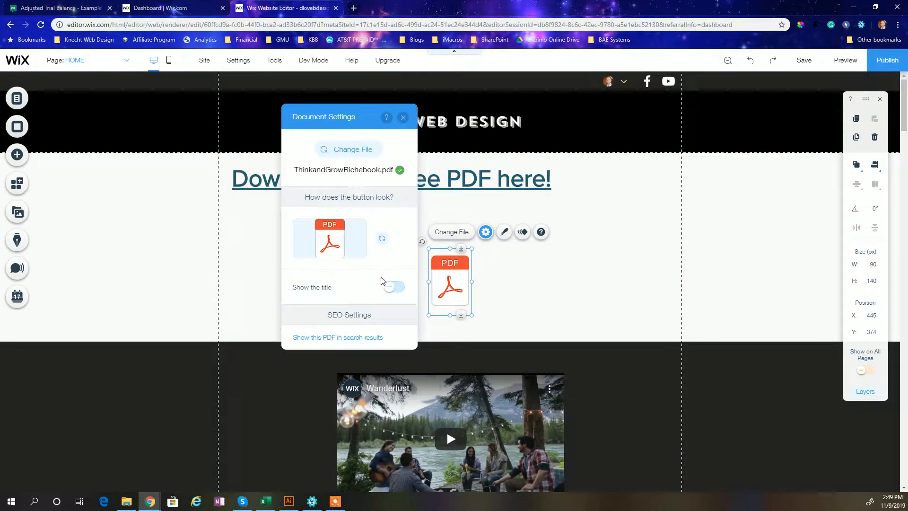
click(394, 287)
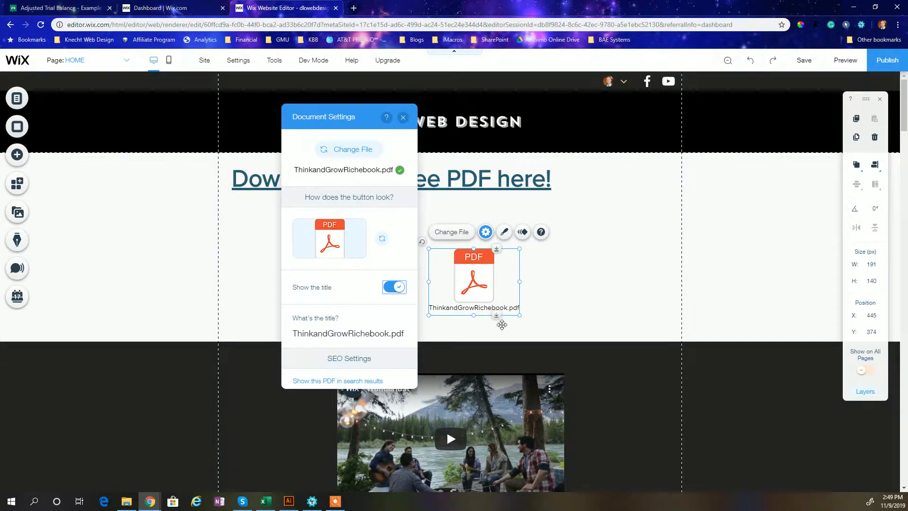
mouse_move(403, 118)
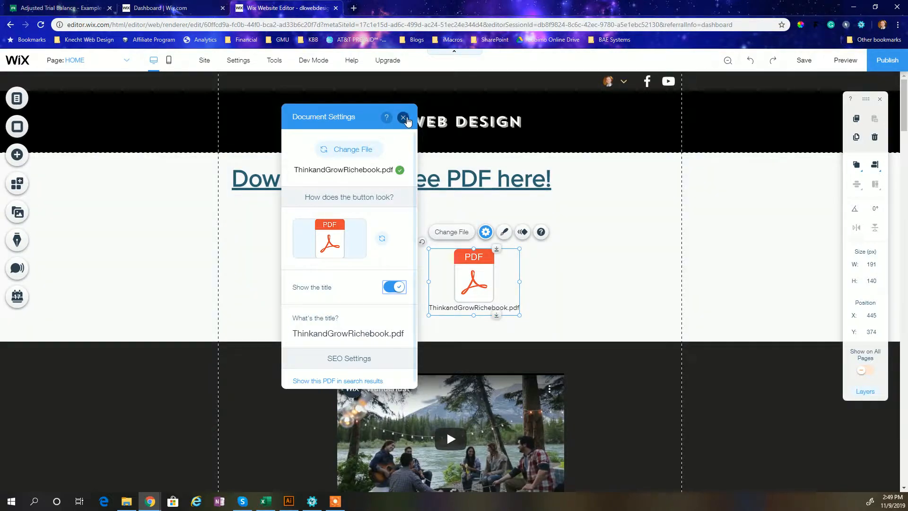
Try the document icon designs and keep the red-banner PDF icon style.
click(403, 117)
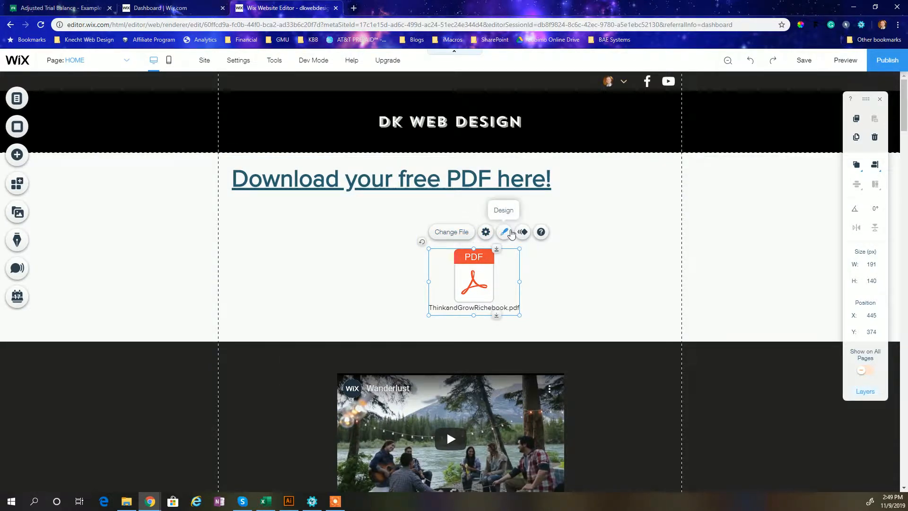
click(503, 232)
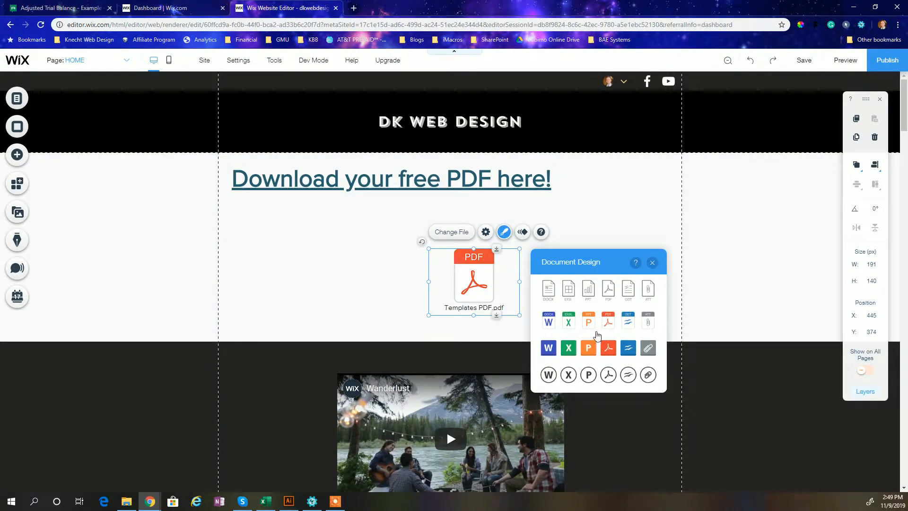
click(607, 320)
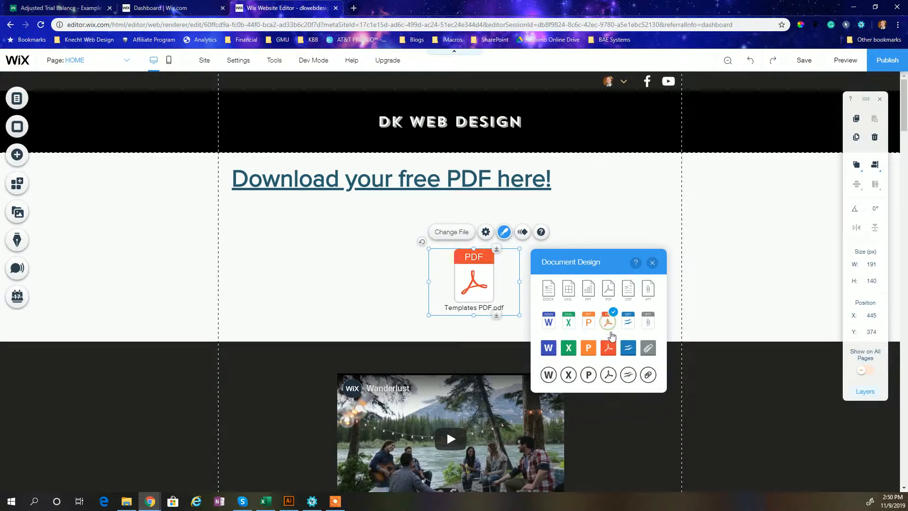
click(608, 348)
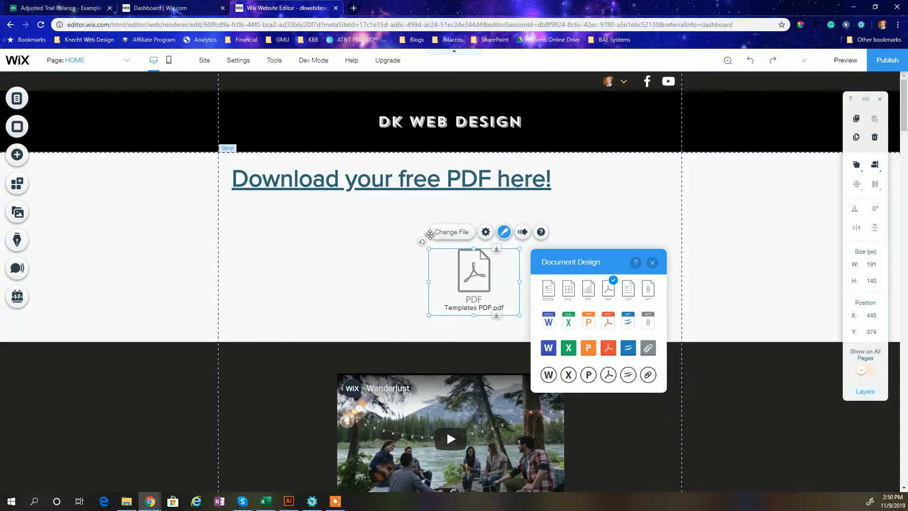
click(608, 374)
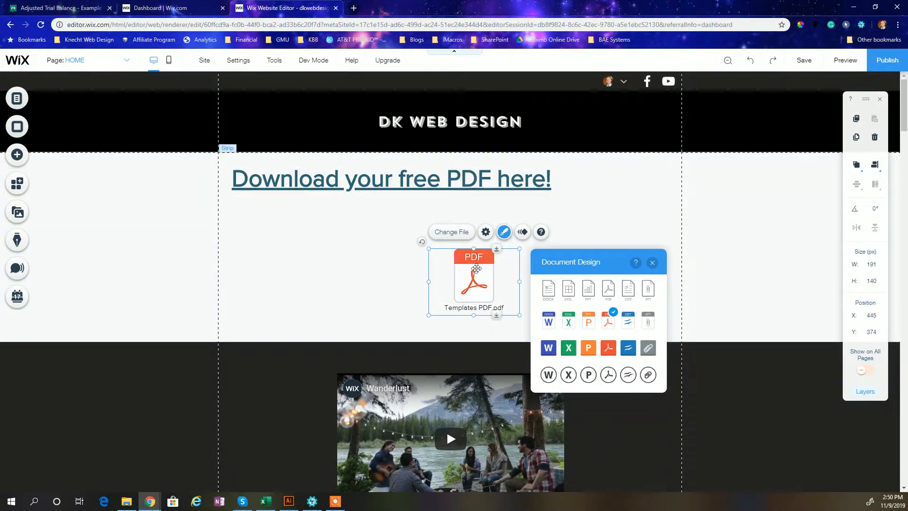
click(653, 263)
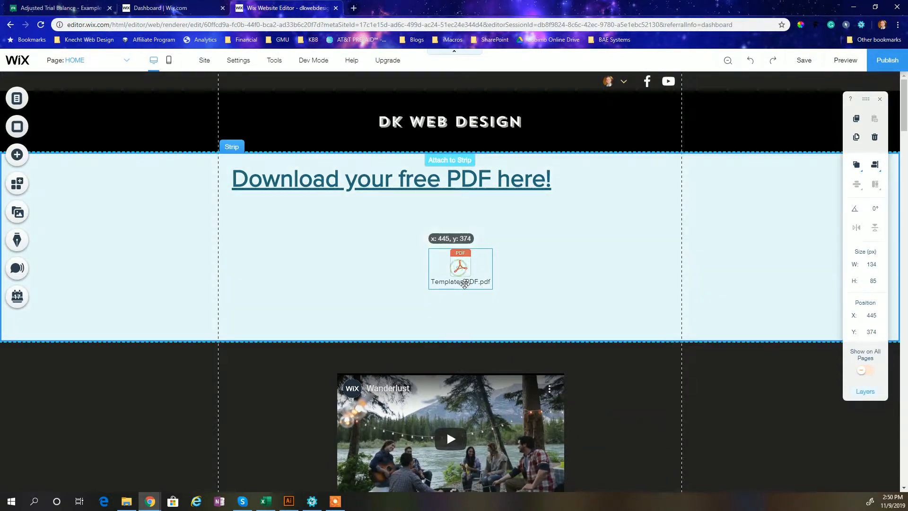
Move the PDF icon up and centre it under the DK WEB DESIGN title.
drag(460, 270, 462, 252)
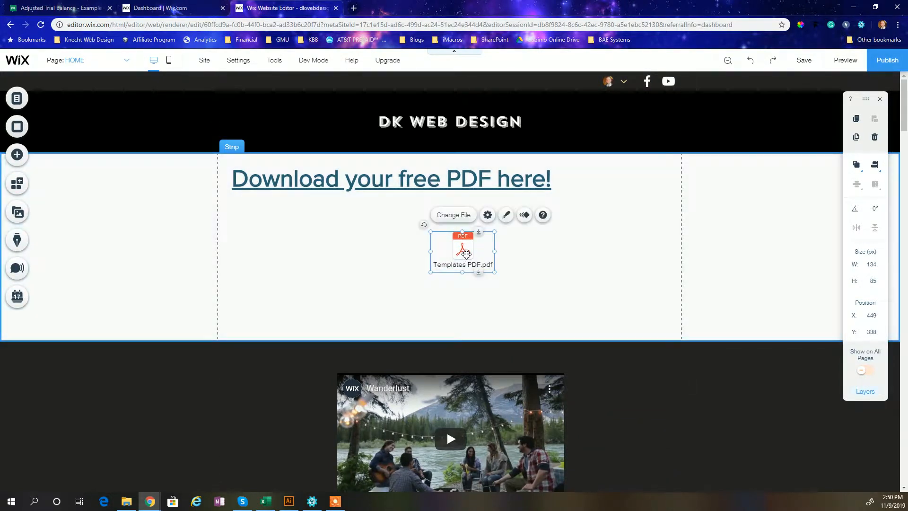
drag(463, 252, 448, 252)
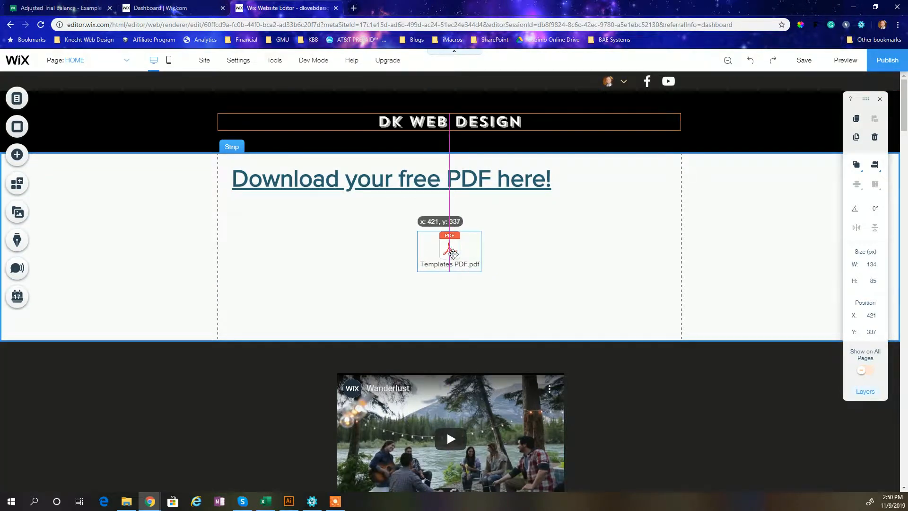
drag(448, 252, 448, 246)
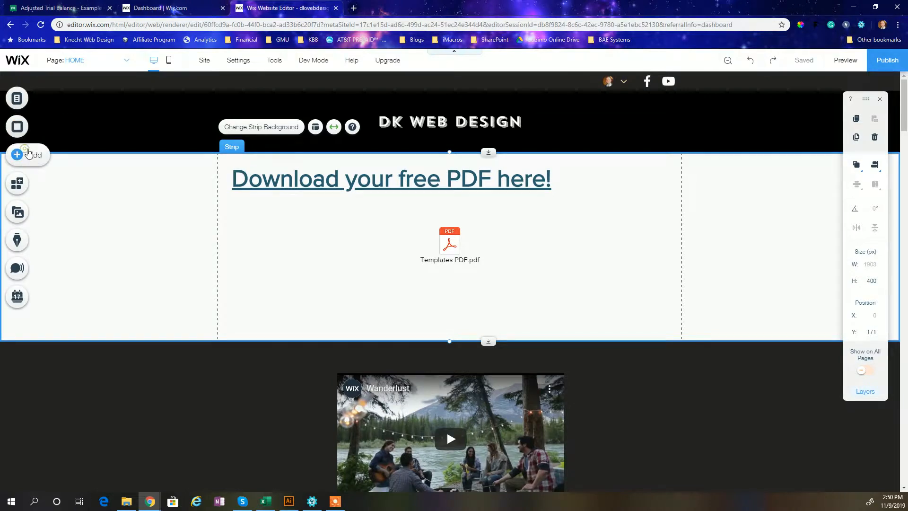
Add a blue upward arrow shape beside the icon and start replacing its shape.
click(16, 155)
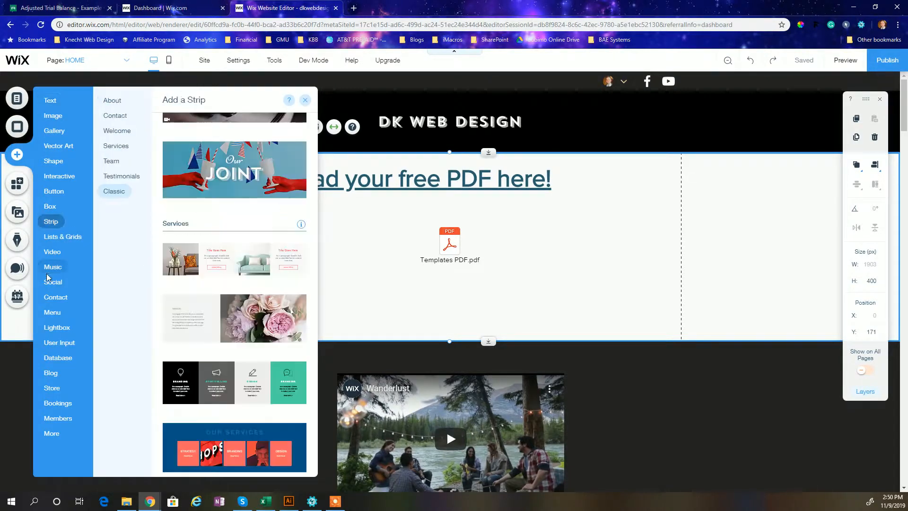
click(55, 297)
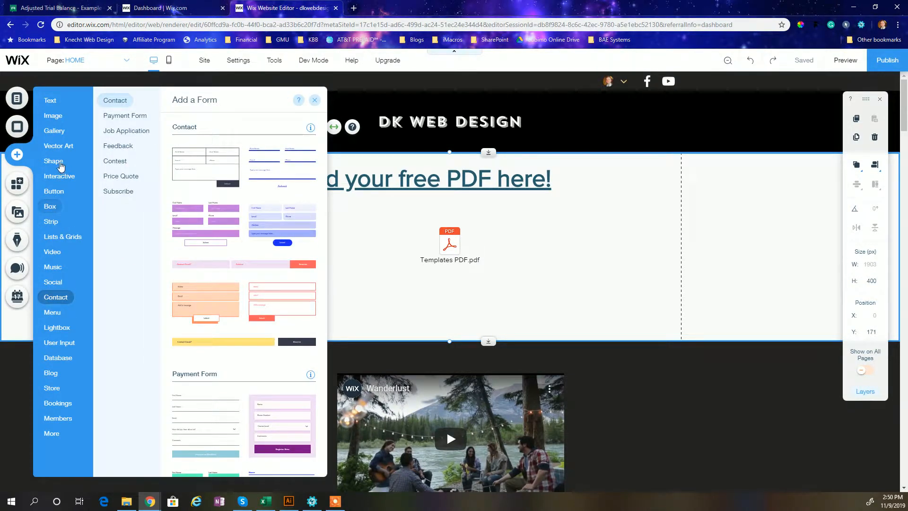
click(53, 161)
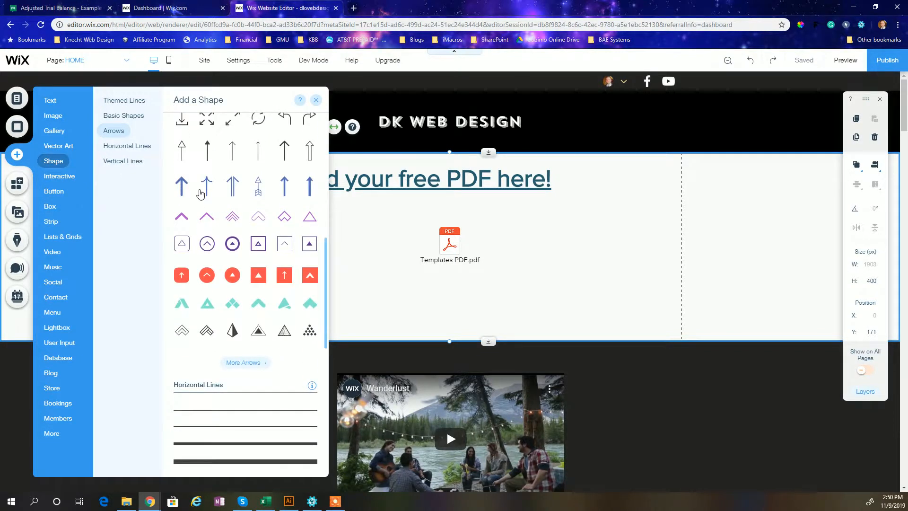
click(181, 186)
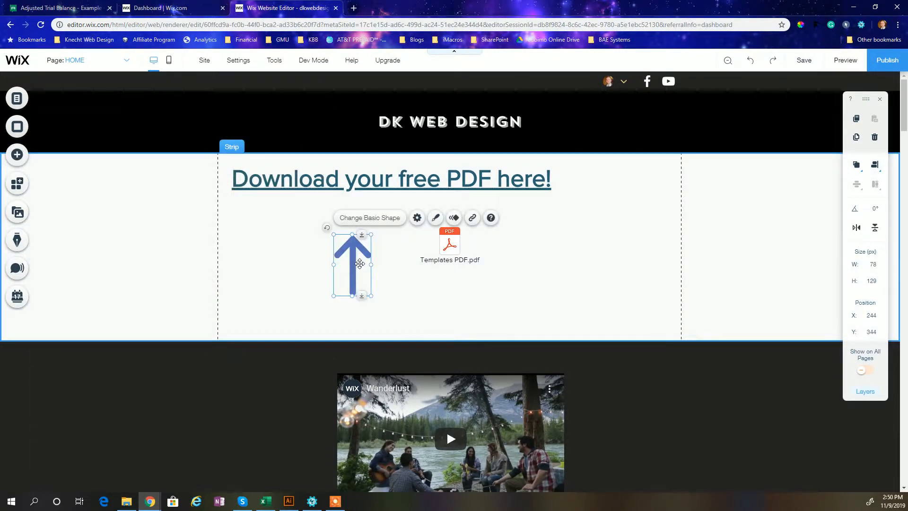
click(369, 218)
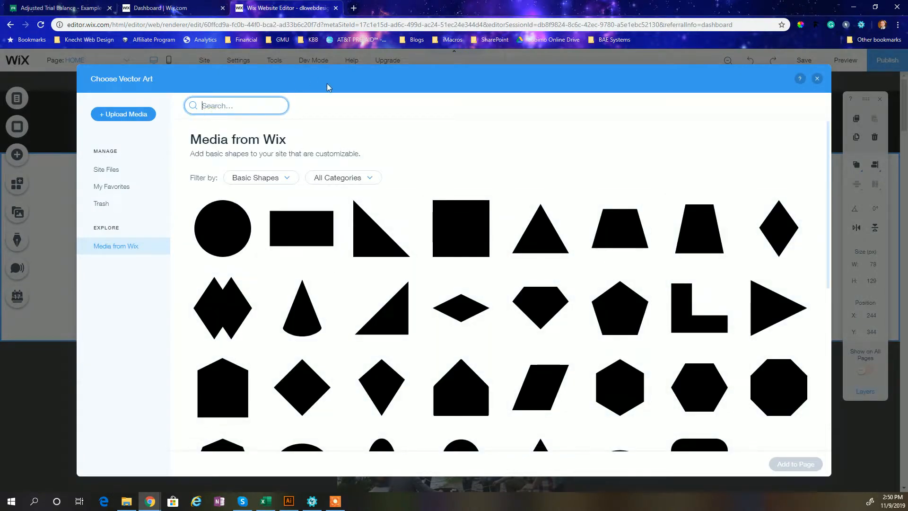
Search 'arrow' in the vector art library and add the curved down-left arrow to the page.
text(arrow)
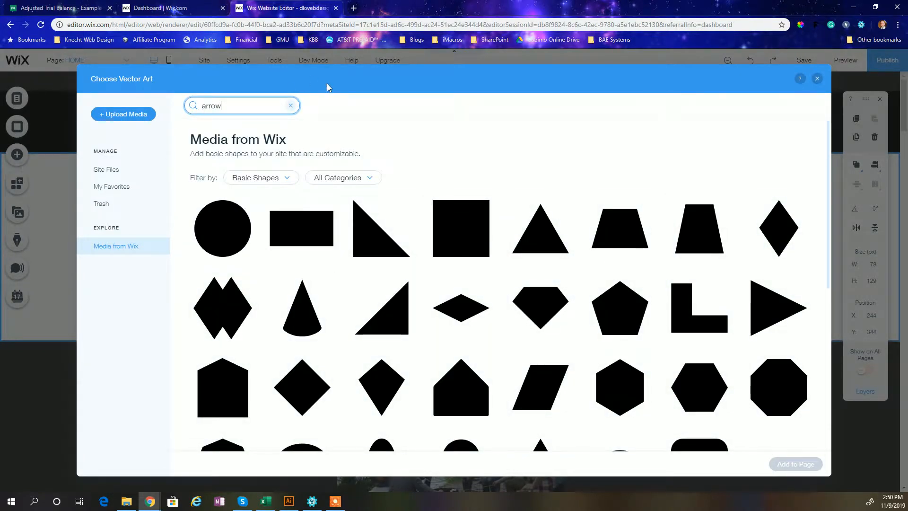
key(Enter)
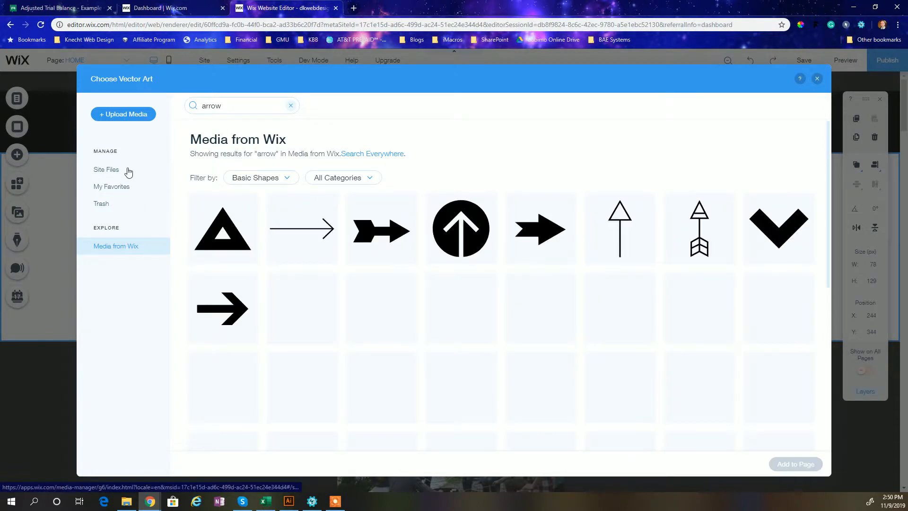
scroll(down, 3)
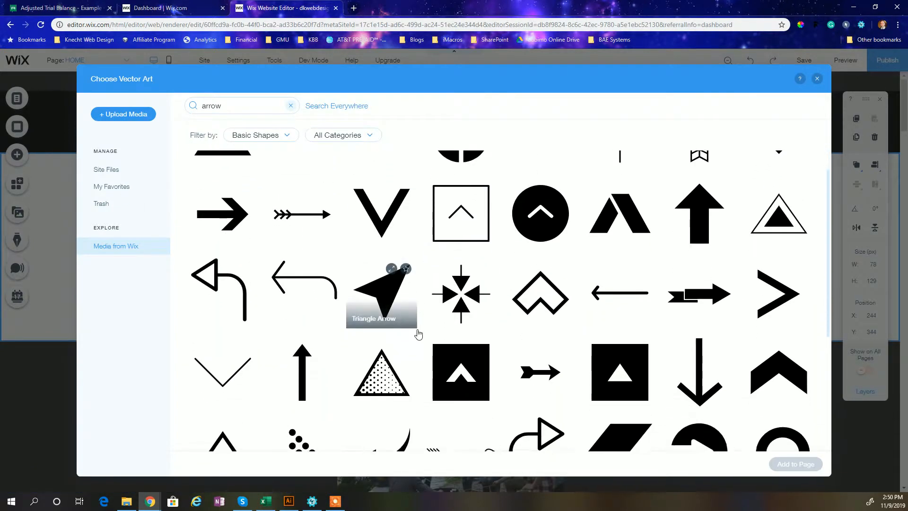
scroll(down, 3)
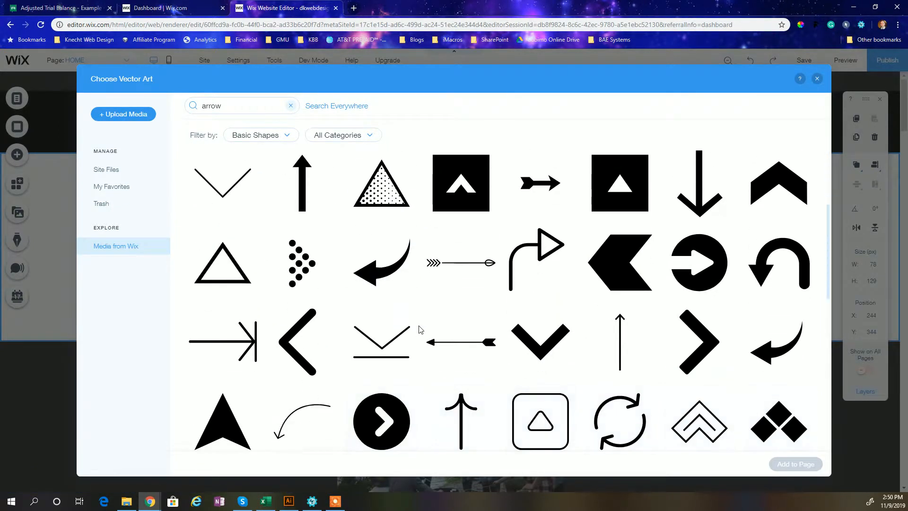
click(381, 262)
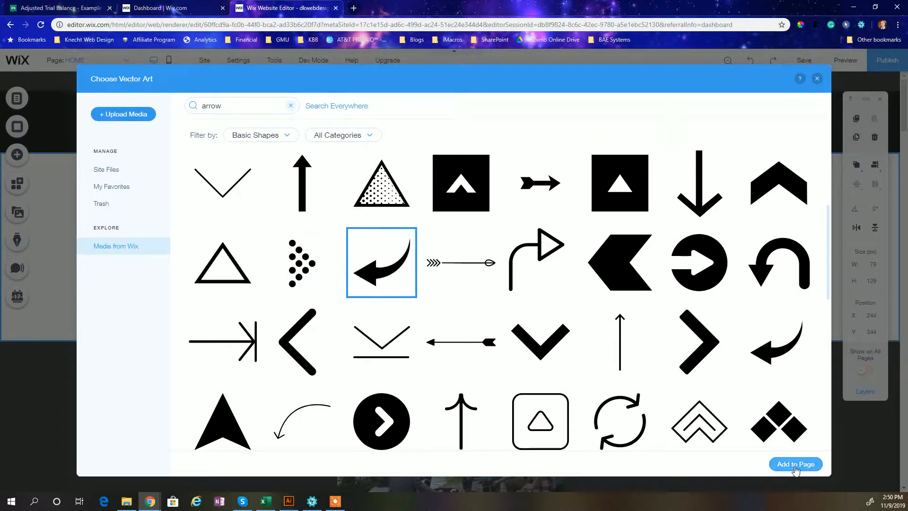
click(796, 463)
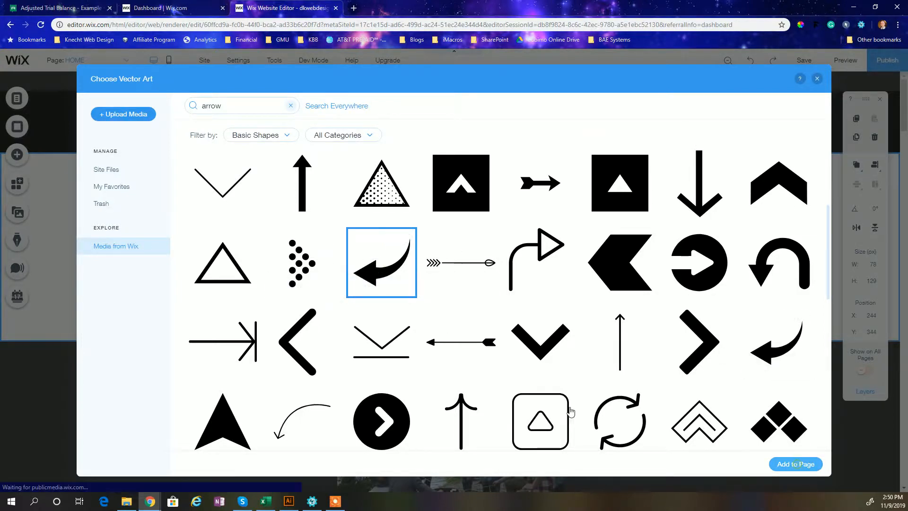
Rotate the curved arrow and place it right of the PDF icon, pointing toward it.
click(796, 463)
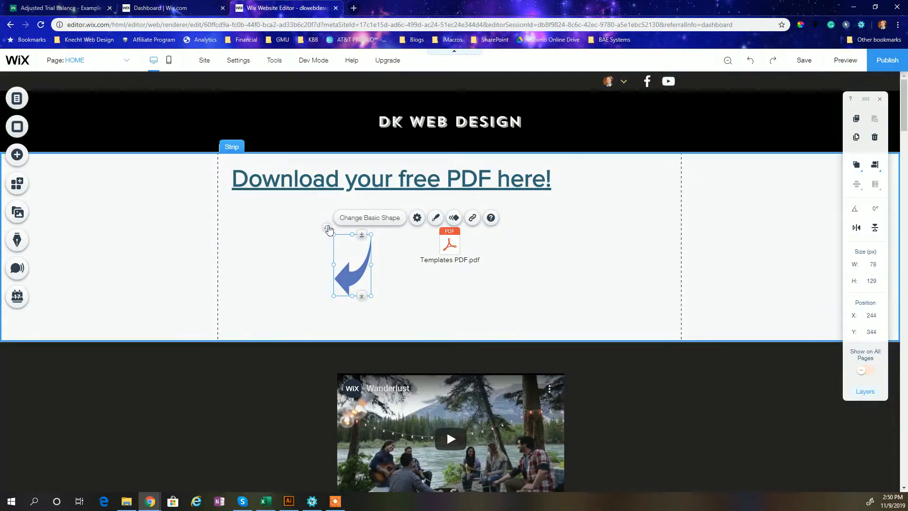
drag(329, 229, 311, 284)
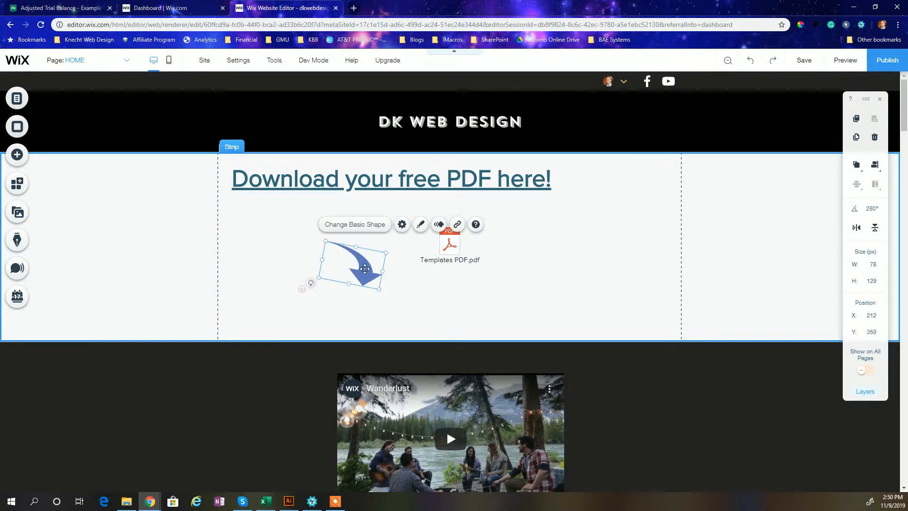
drag(365, 268, 523, 236)
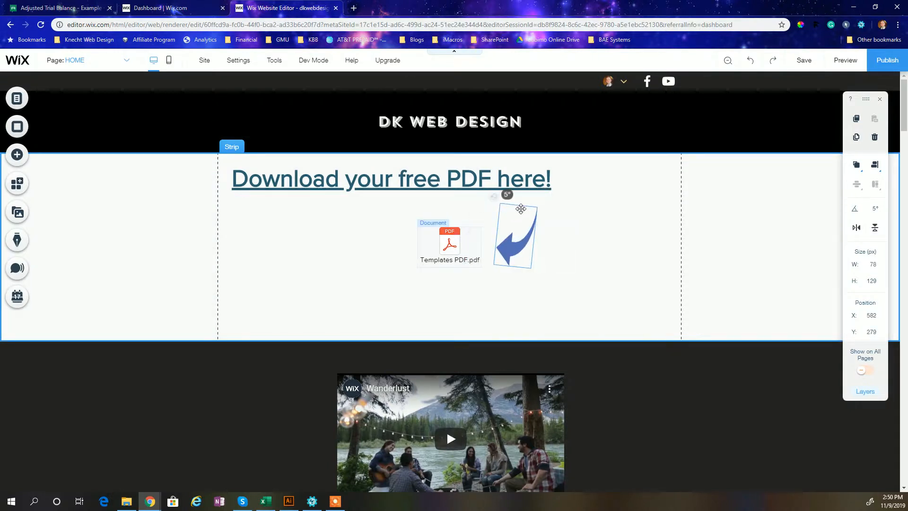
drag(521, 208, 520, 250)
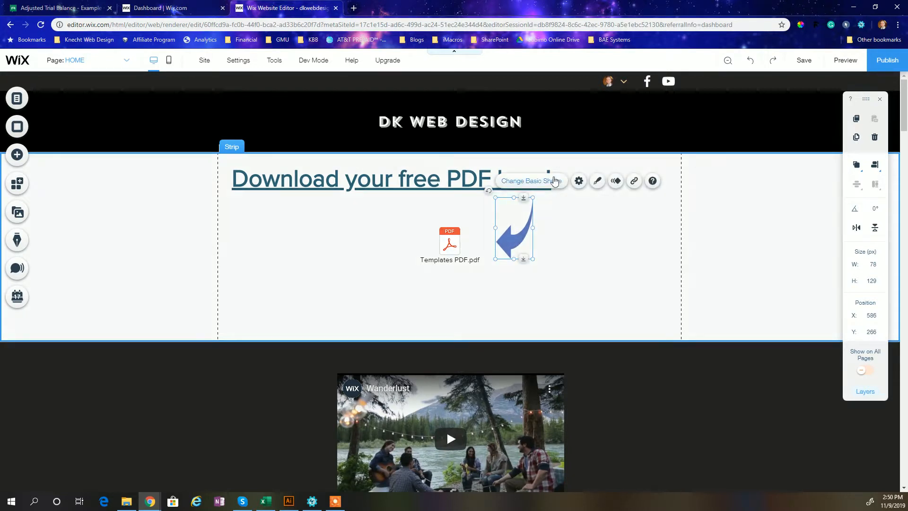
Recolour the curved arrow's fill to dark teal to match the heading.
click(597, 181)
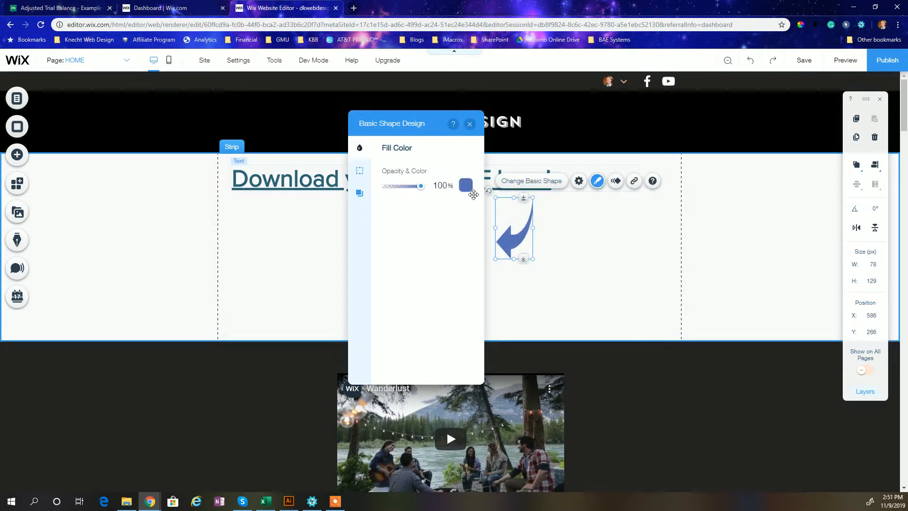
click(465, 186)
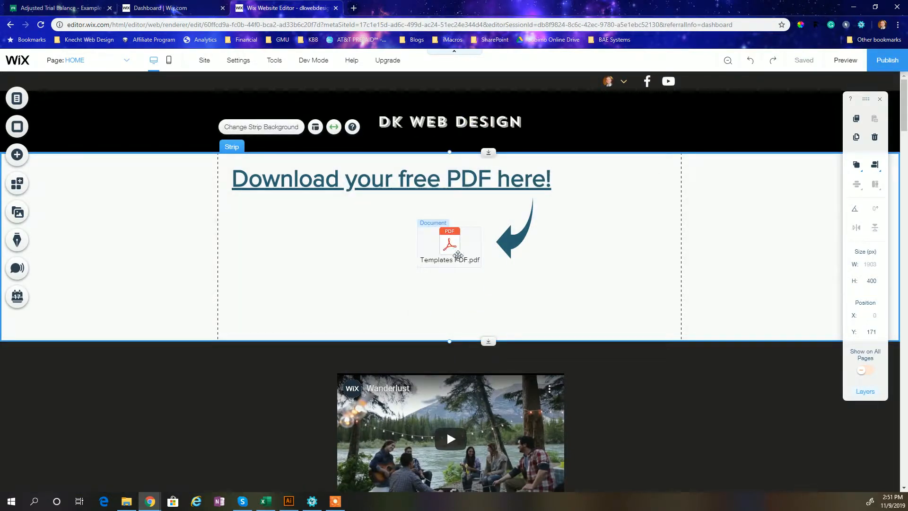
mouse_move(846, 61)
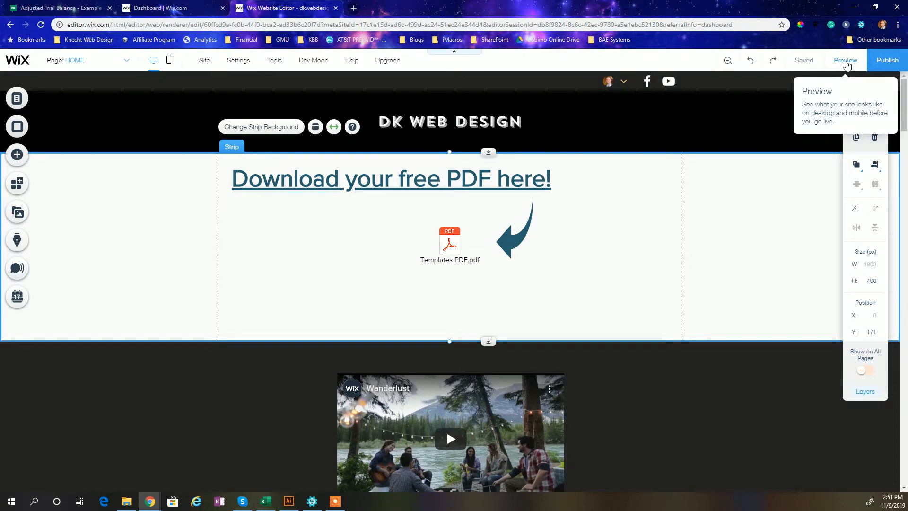
Preview the live page, open the Think and Grow Rich PDF, and return to the preview tab.
click(846, 60)
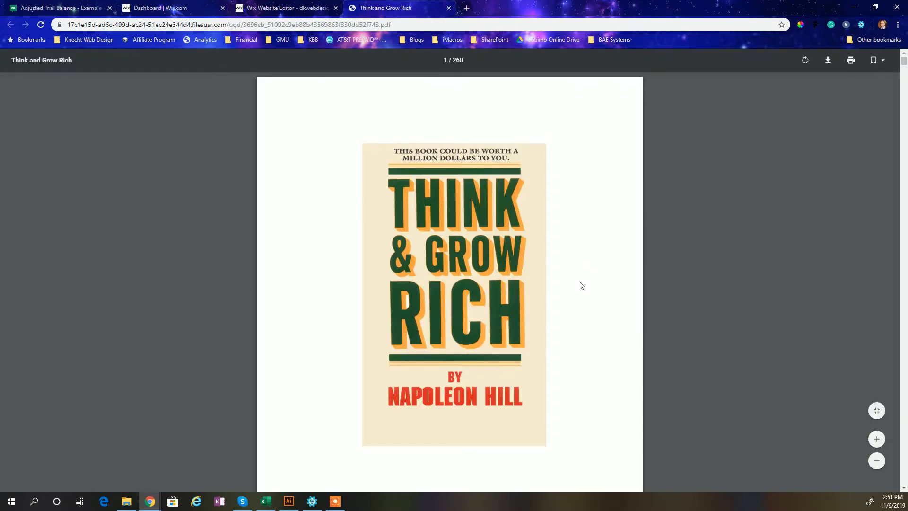
scroll(down, 3)
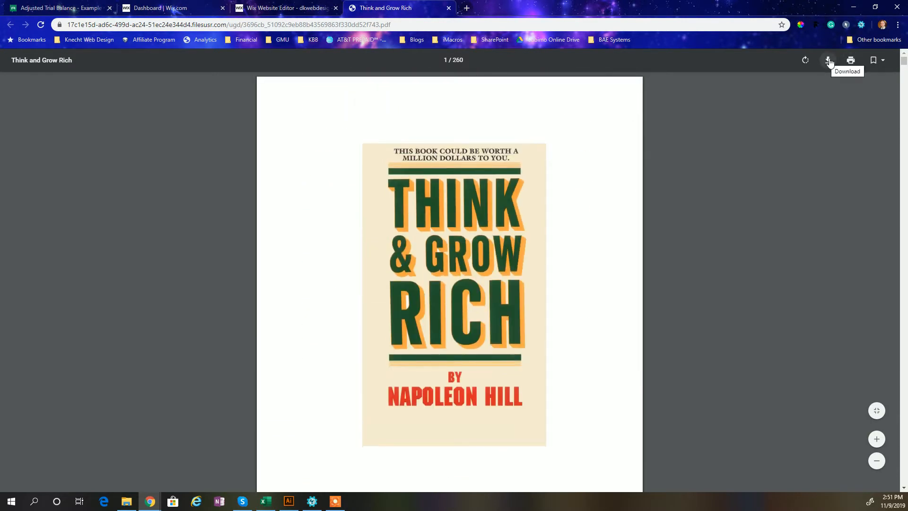
mouse_move(347, 206)
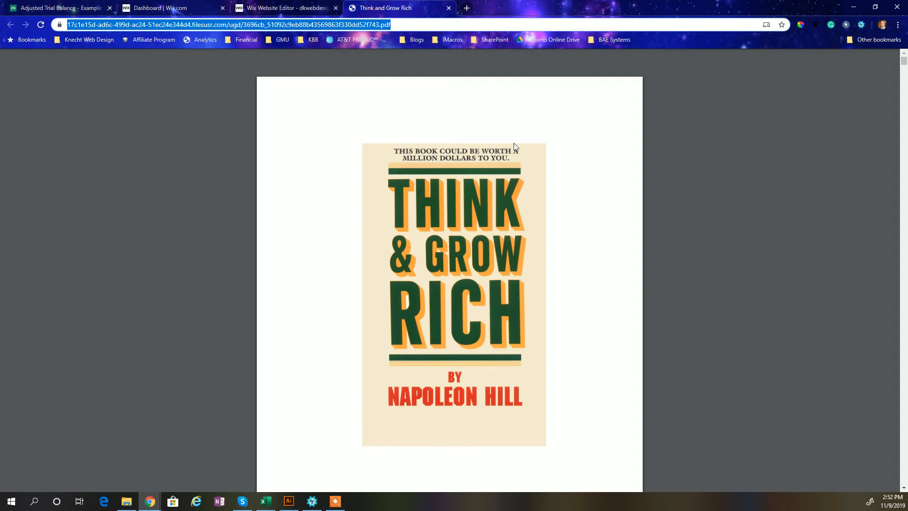
mouse_move(594, 68)
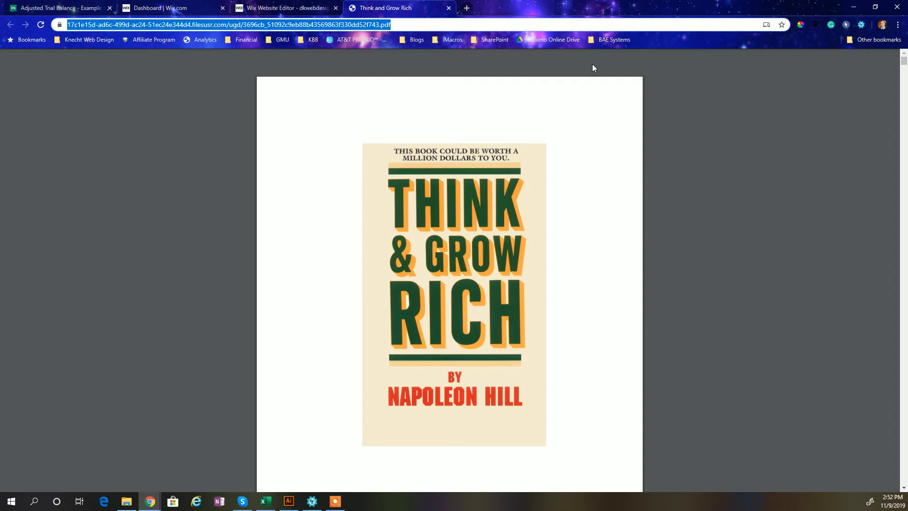
click(283, 7)
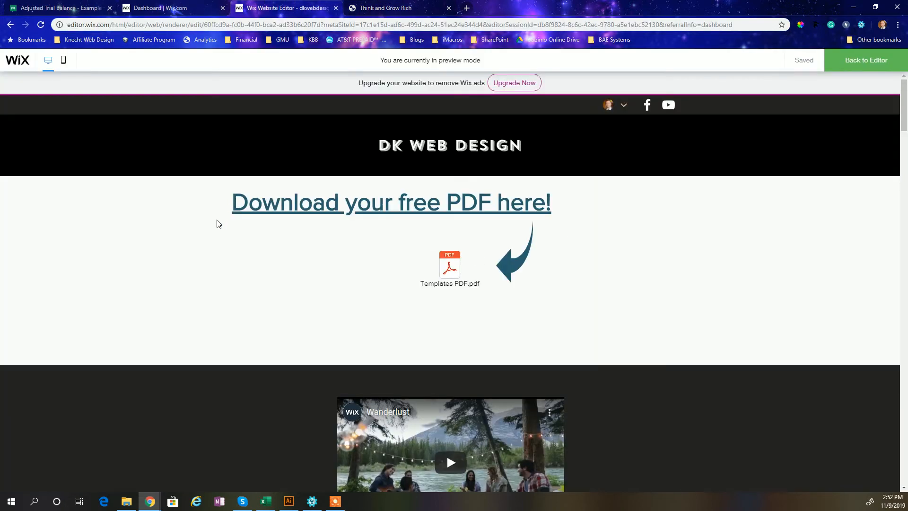
mouse_move(289, 245)
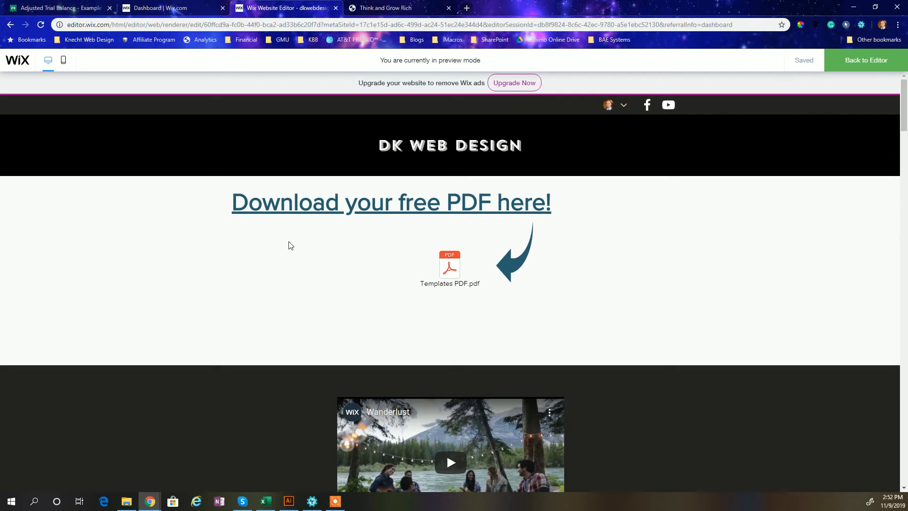